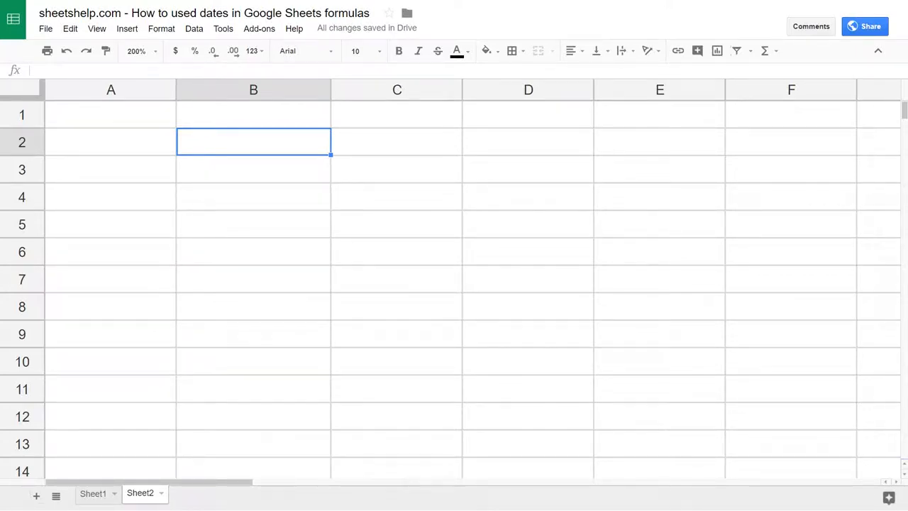
Enter =12/31/17 unquoted in B4, which evaluates as division to 0.02277039848
left_click(253, 195)
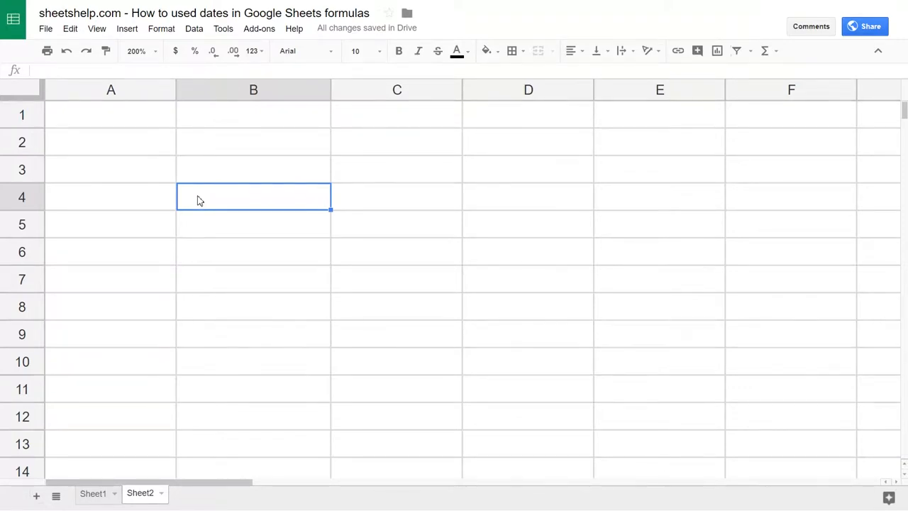
type("=")
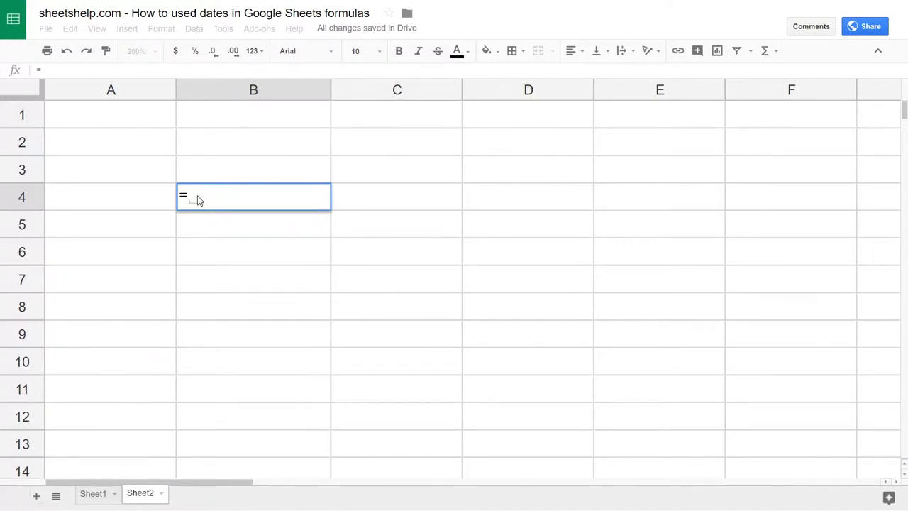
type("12/31/")
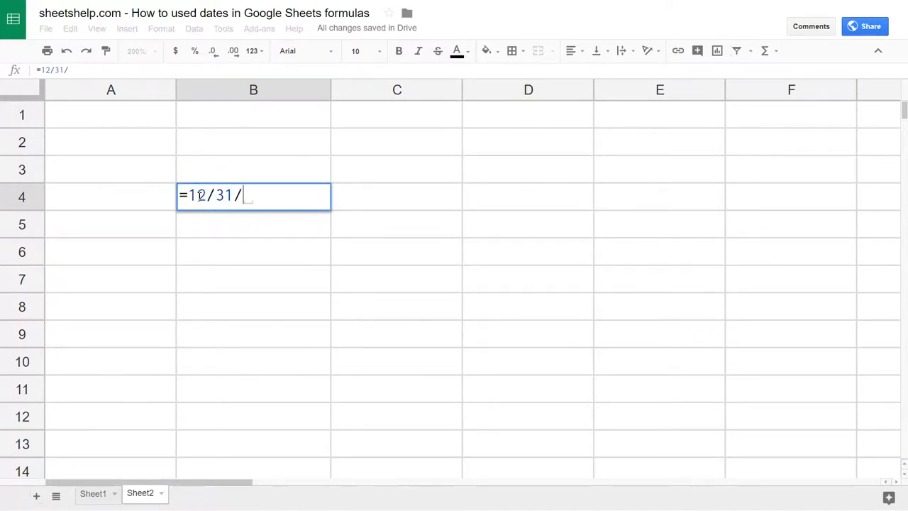
type("17")
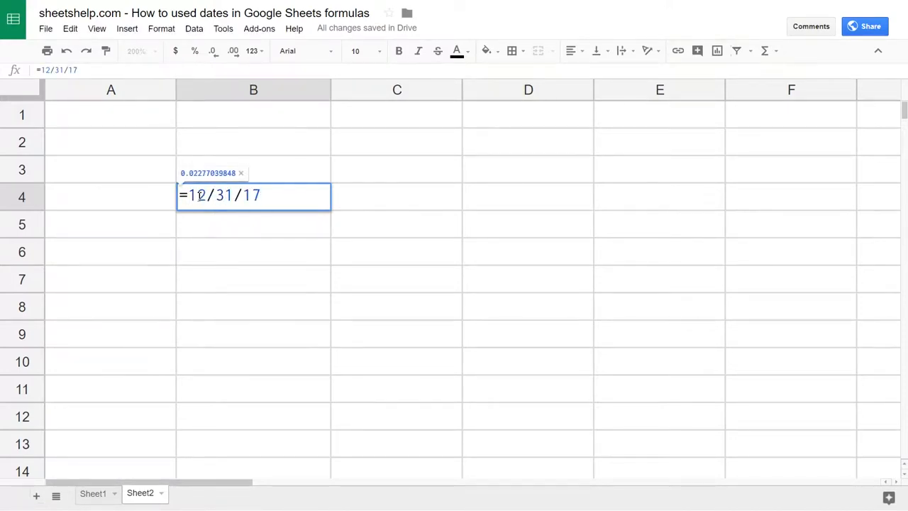
type("-")
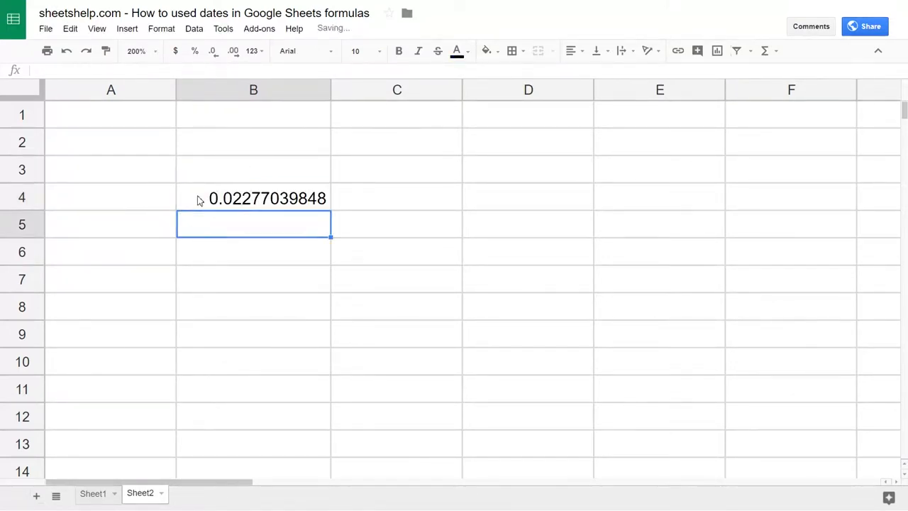
left_click(253, 199)
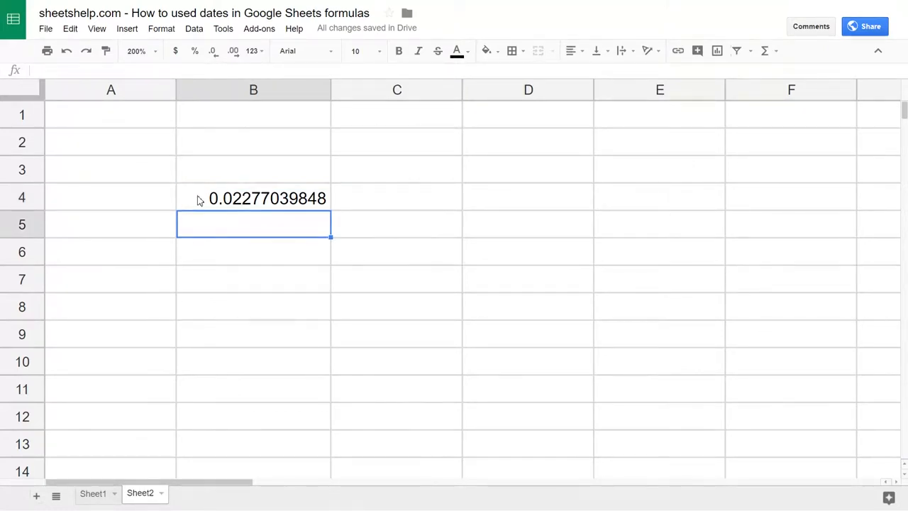
Enter the quoted formula ="12/31/17" in B5 so it displays as the date text
type("=")
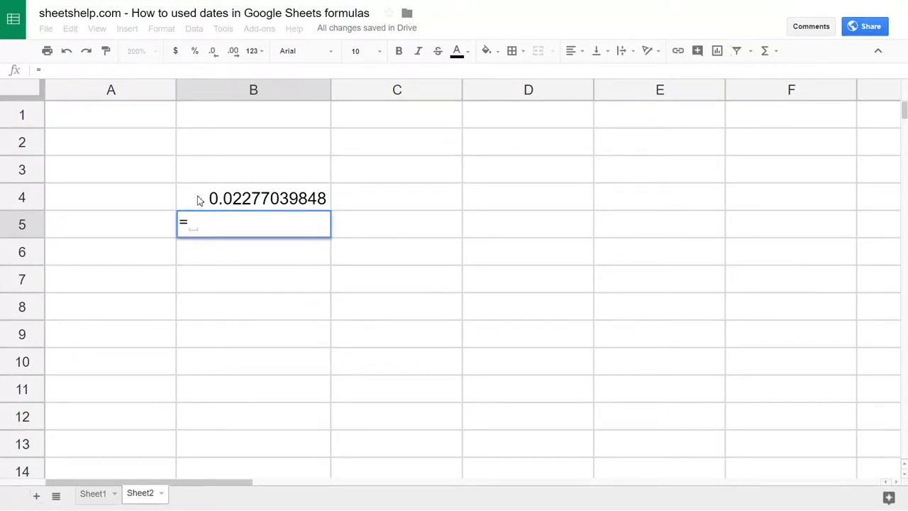
type("\"12/31")
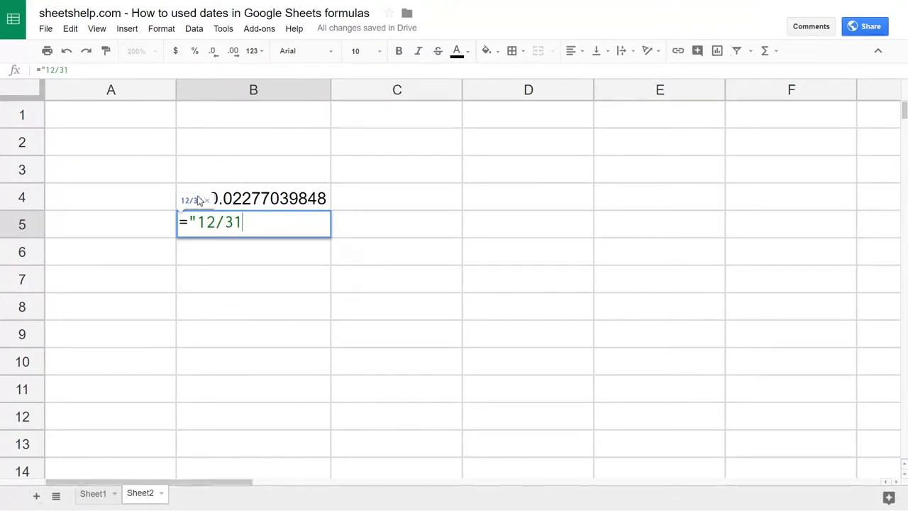
type("/17\"")
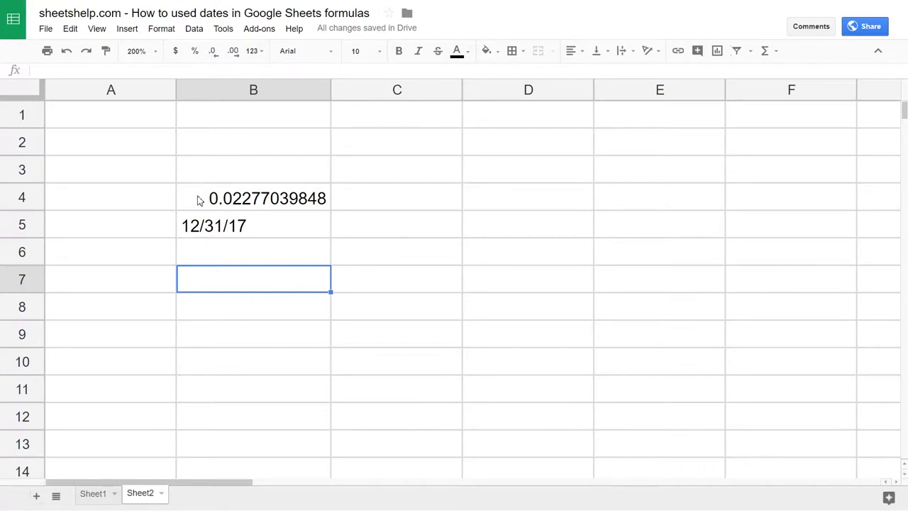
Enter the quoted formula ="12/20/14 1pm" in B7, displaying the date and time as text
type("=")
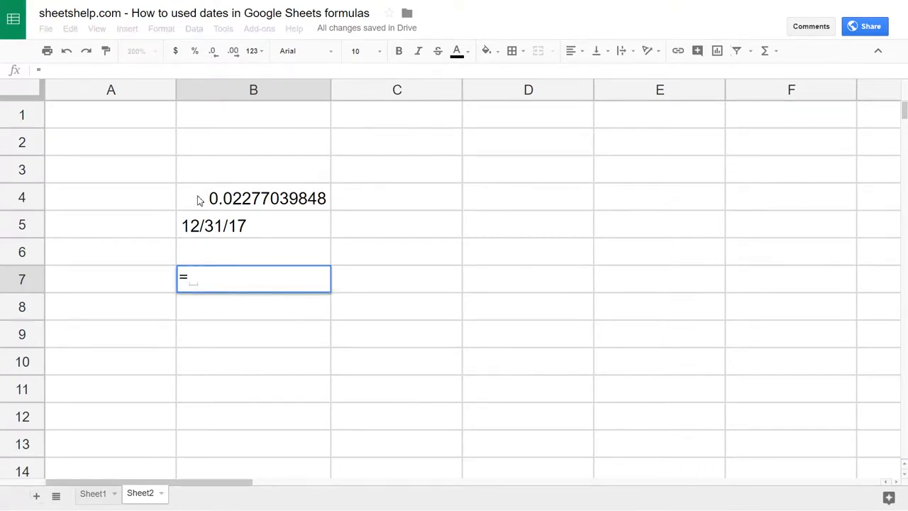
type("12/")
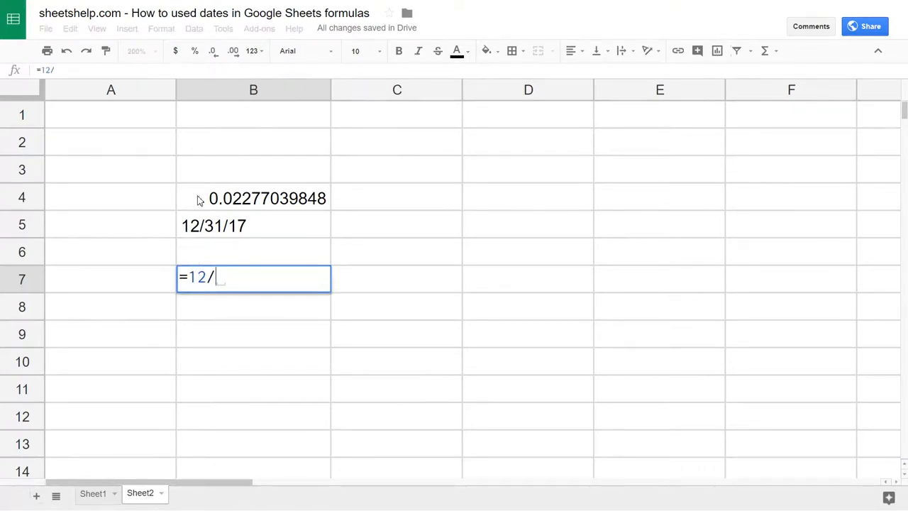
type("20")
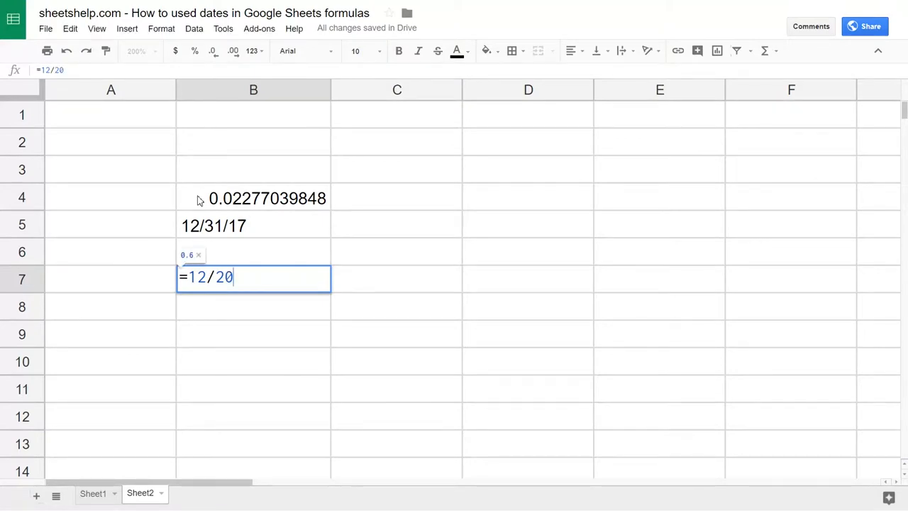
type("/14")
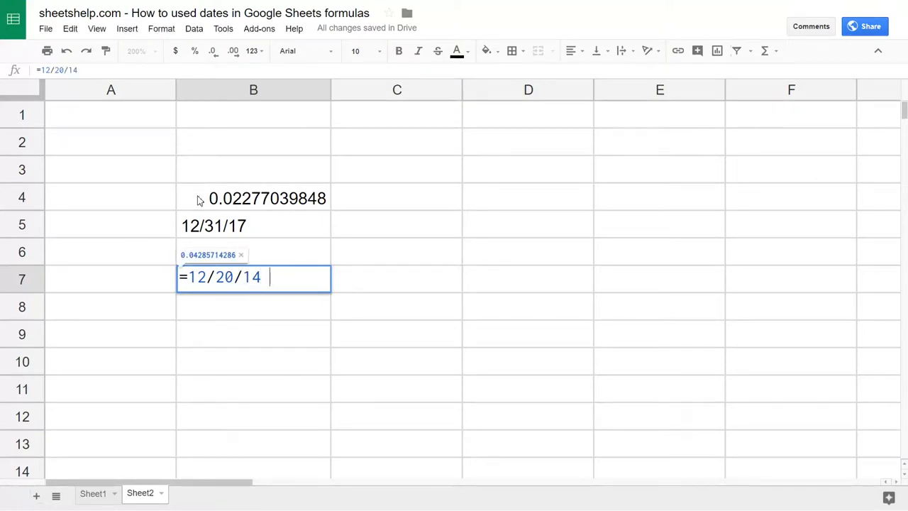
type("1pm")
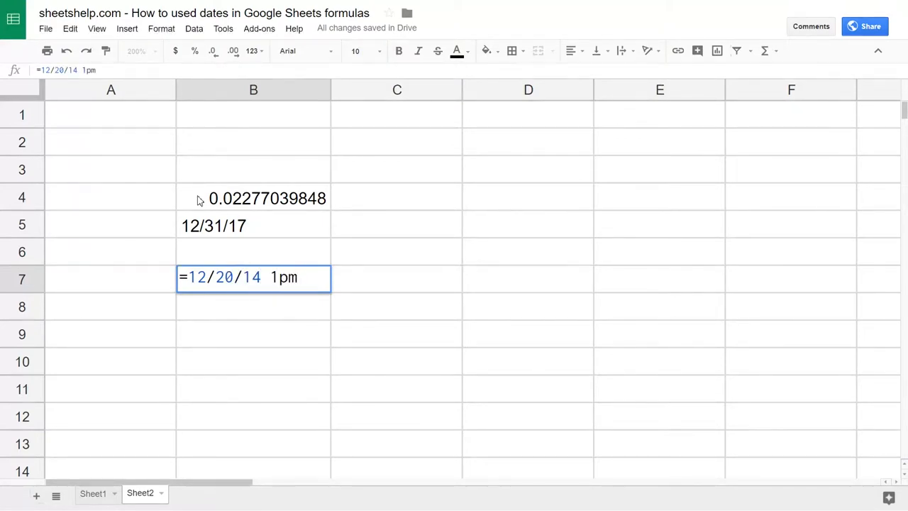
type("\"")
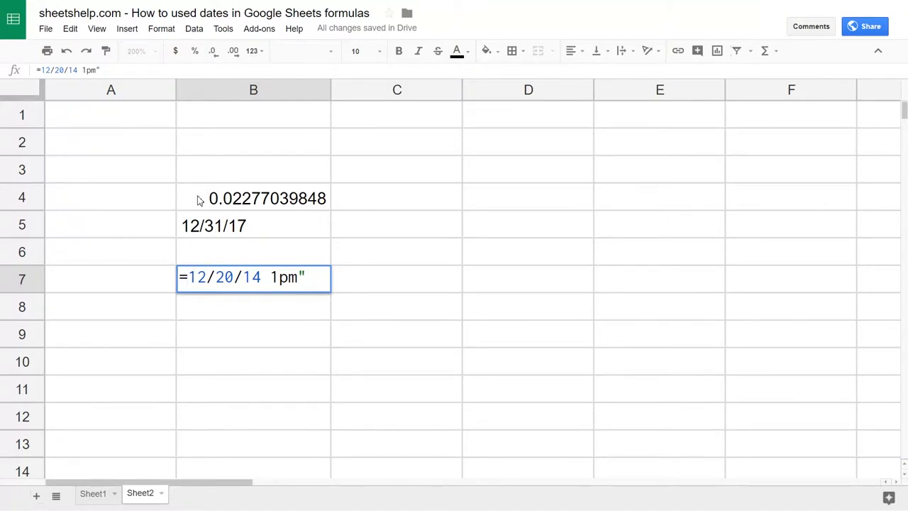
type("\"")
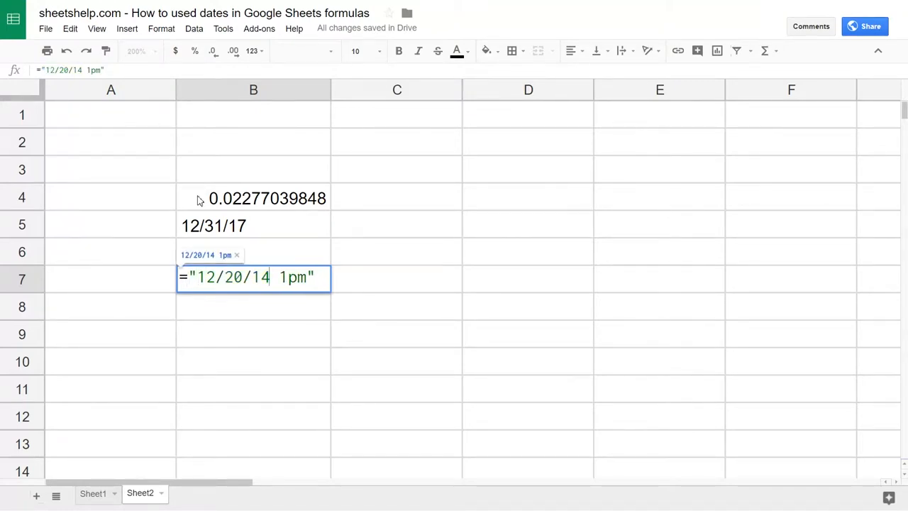
key("Backspace")
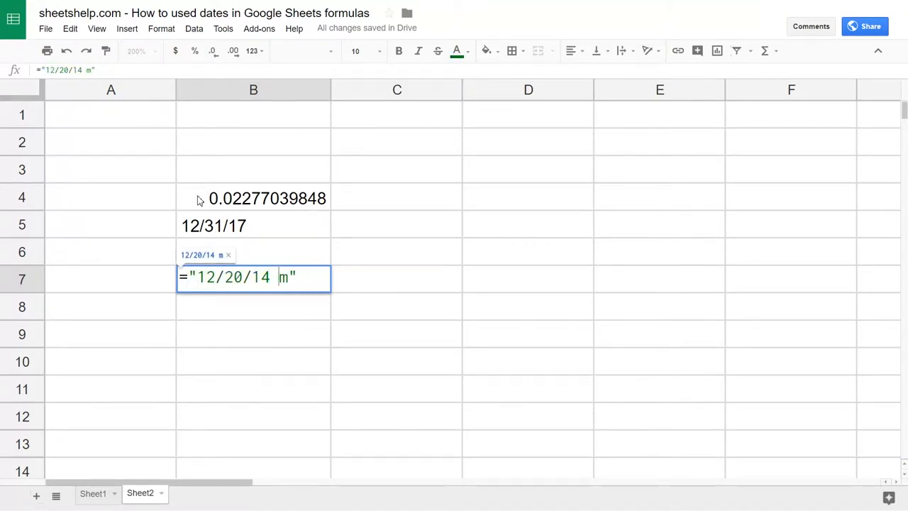
key("Backspace")
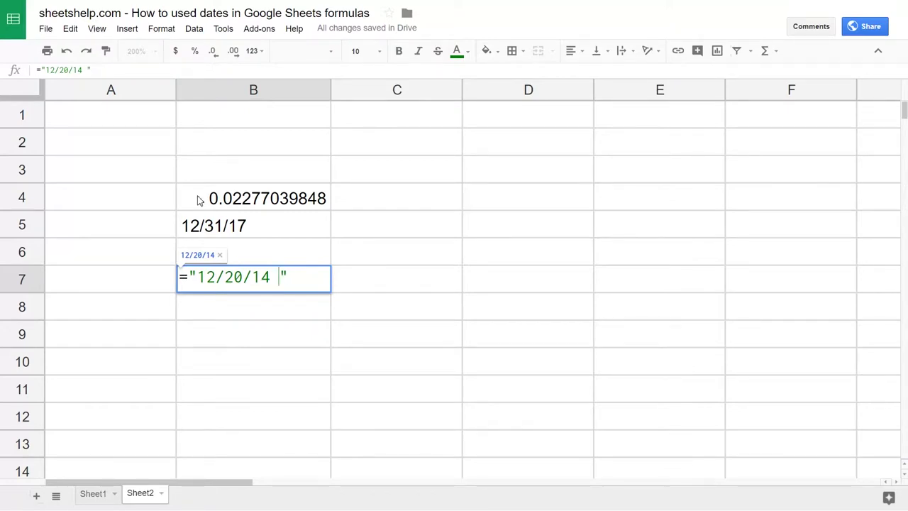
type("1")
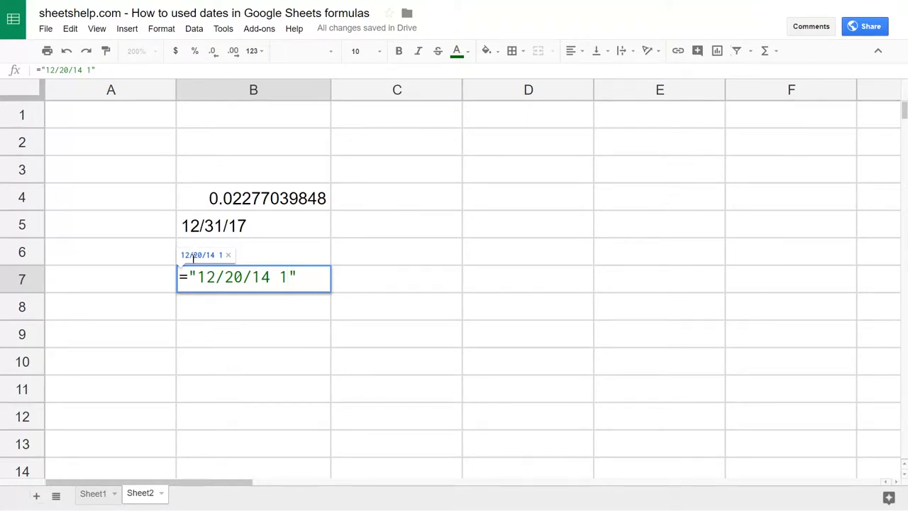
mouse_move(220, 258)
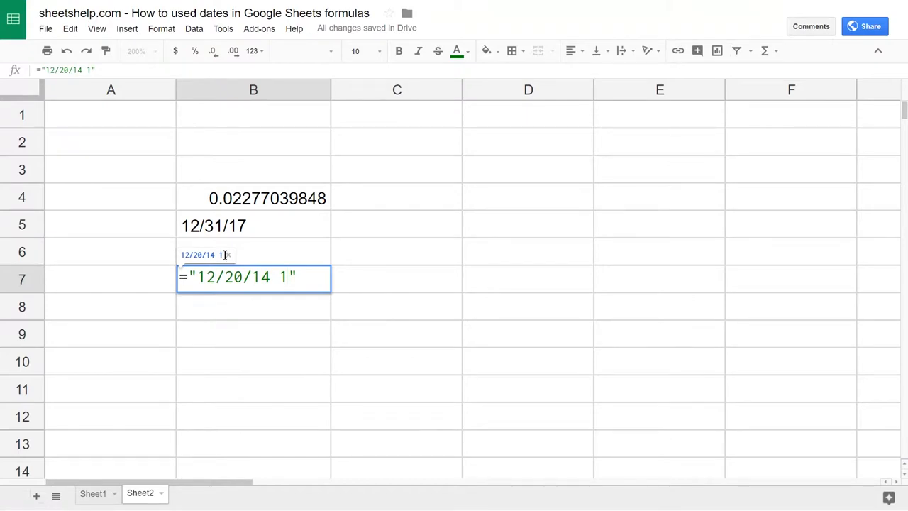
type("pm")
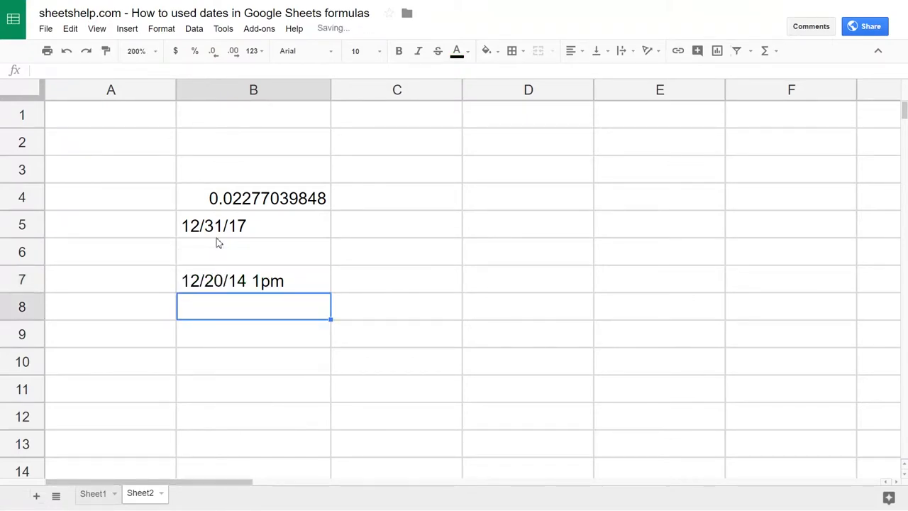
left_click(253, 280)
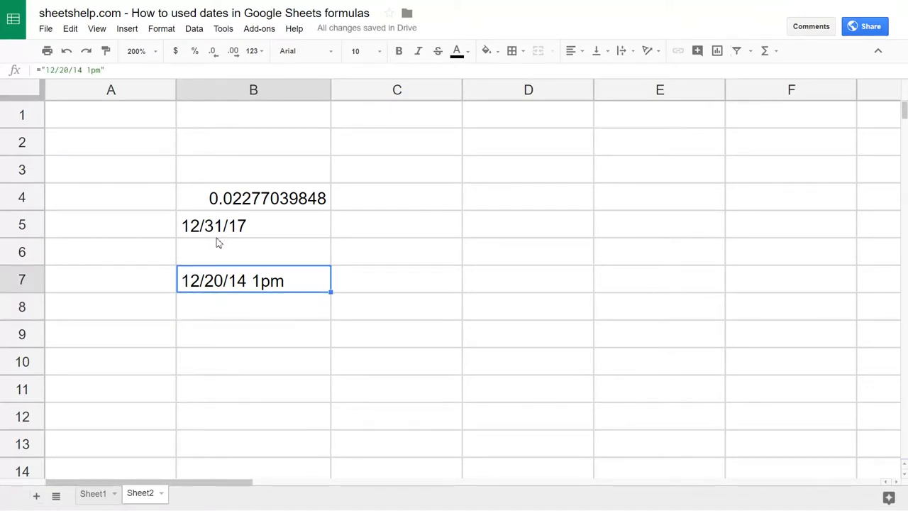
Extend B7 to ="12/20/14 1pm"-"12/1/15", yielding -345.4583333, and review it
double_click(252, 280)
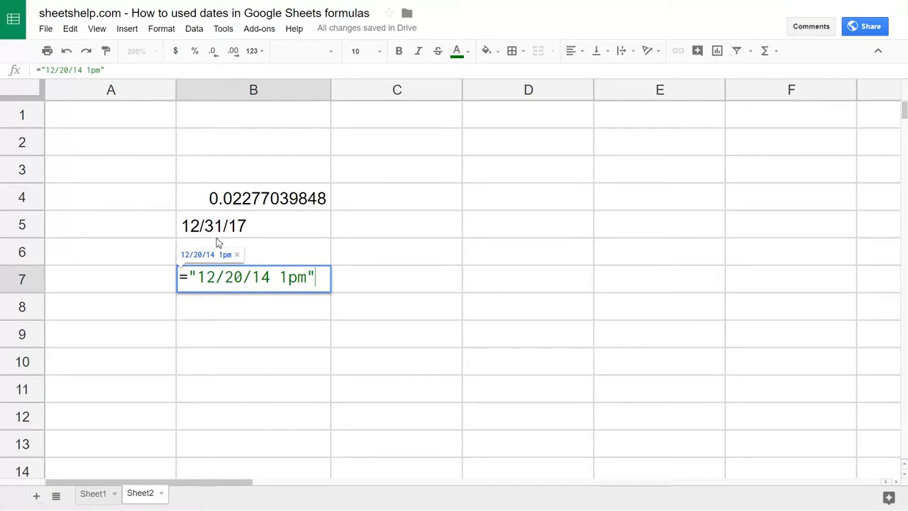
type("-")
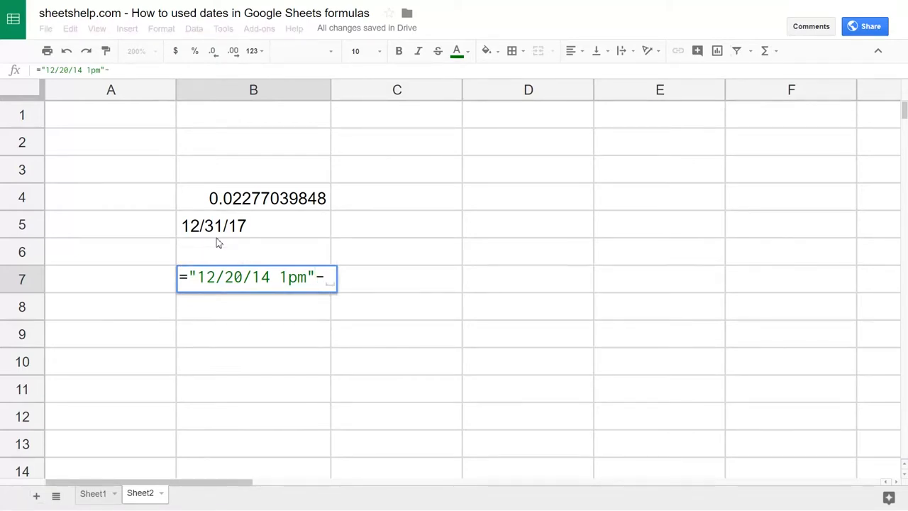
type("\"")
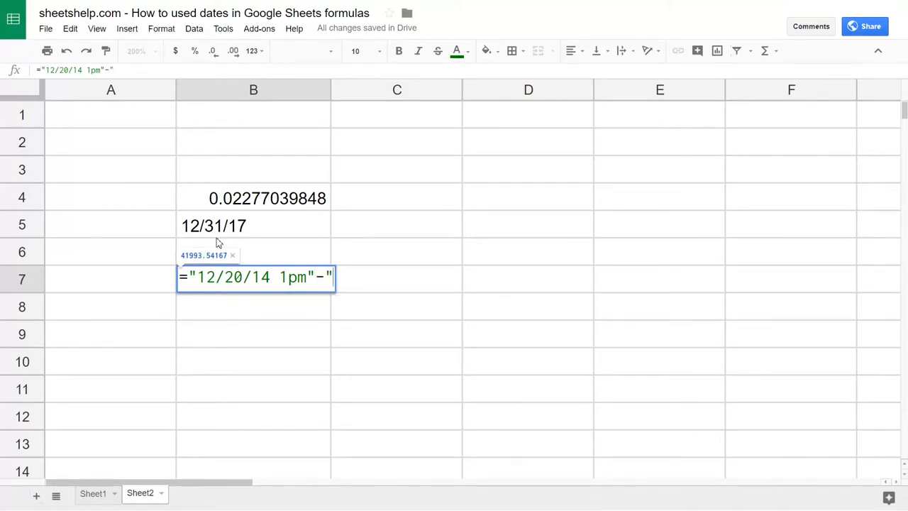
type("12/1/")
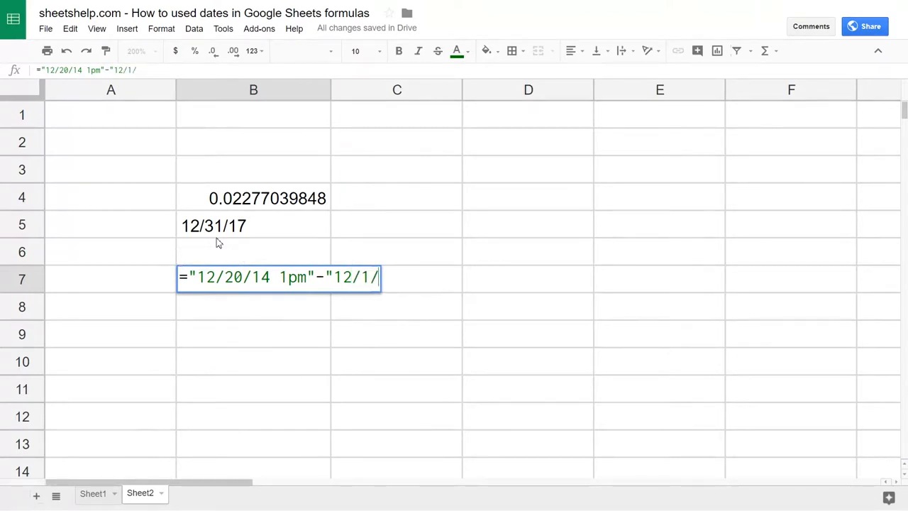
type("1")
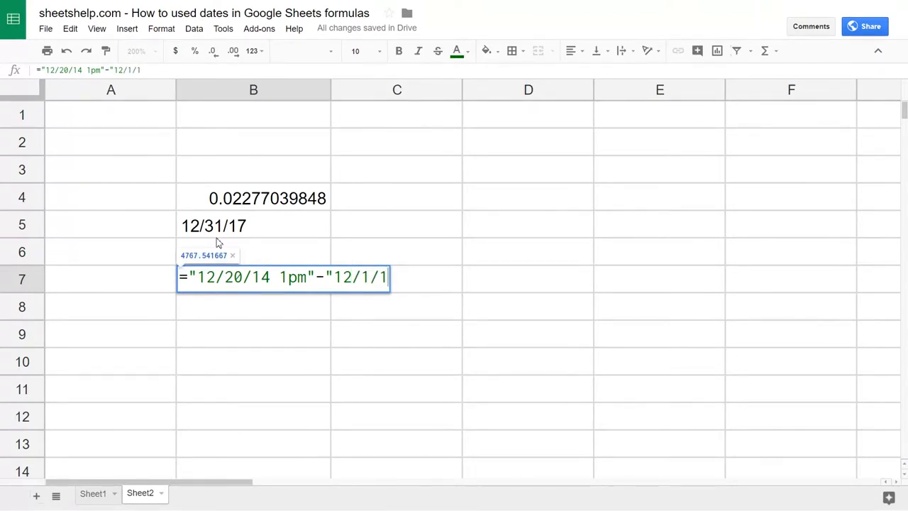
type("5")
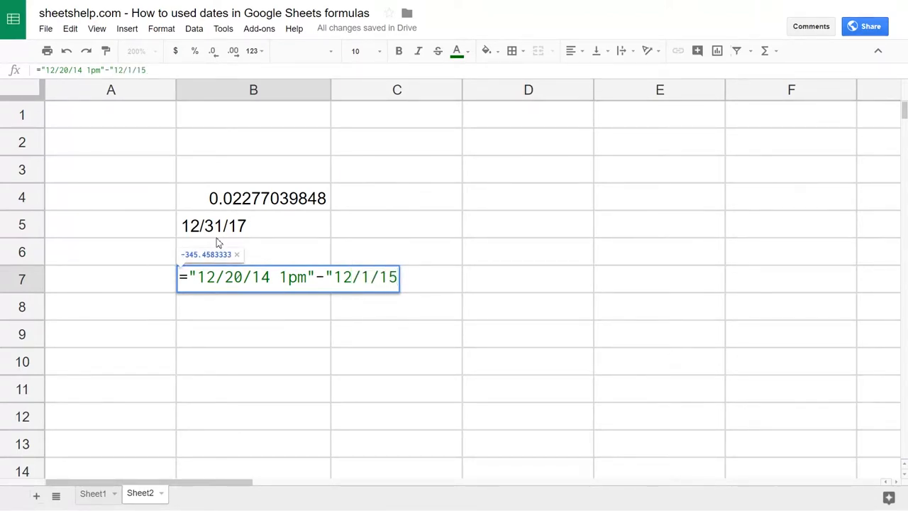
type("\"")
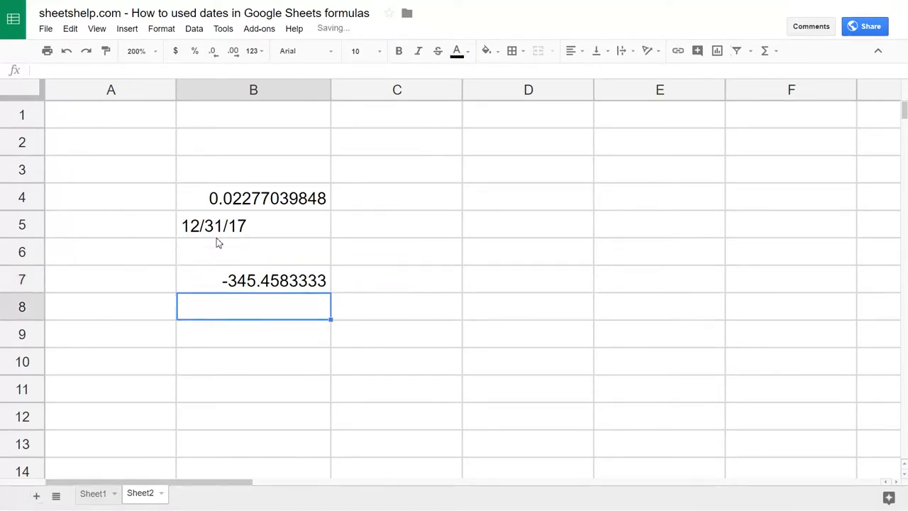
left_click(252, 281)
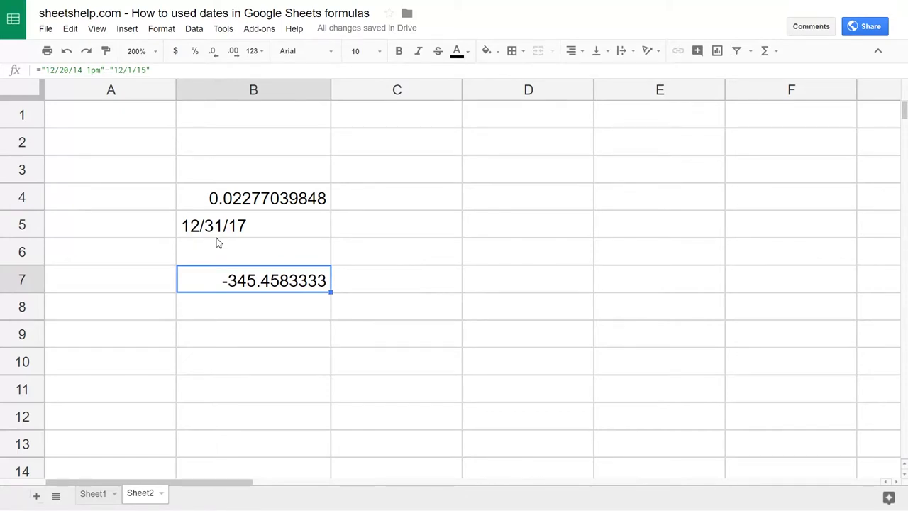
left_click(252, 334)
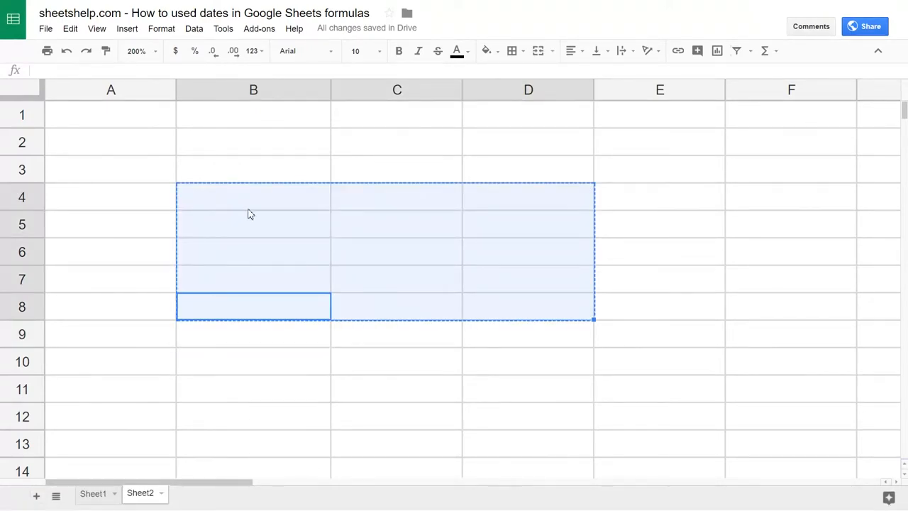
Enter the dates 12/31/17 in B4 and 12/31/16 in C4
type("12")
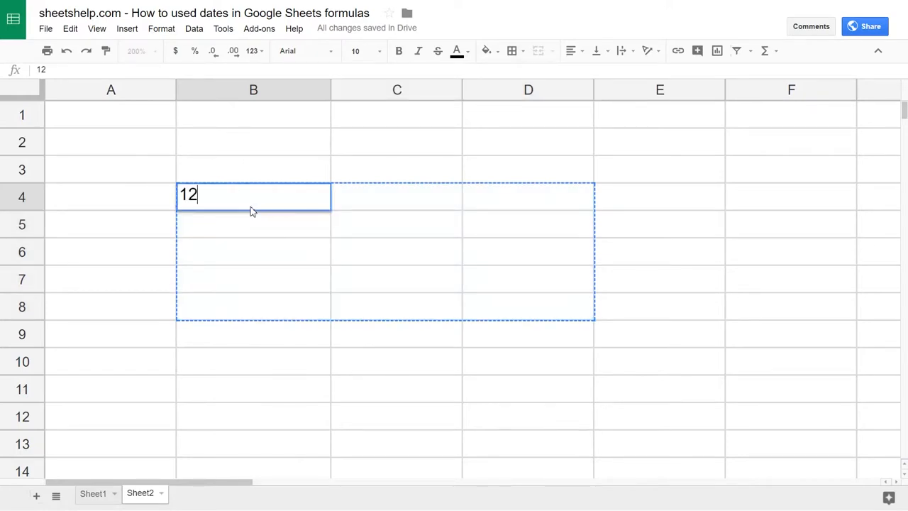
type("/31/17")
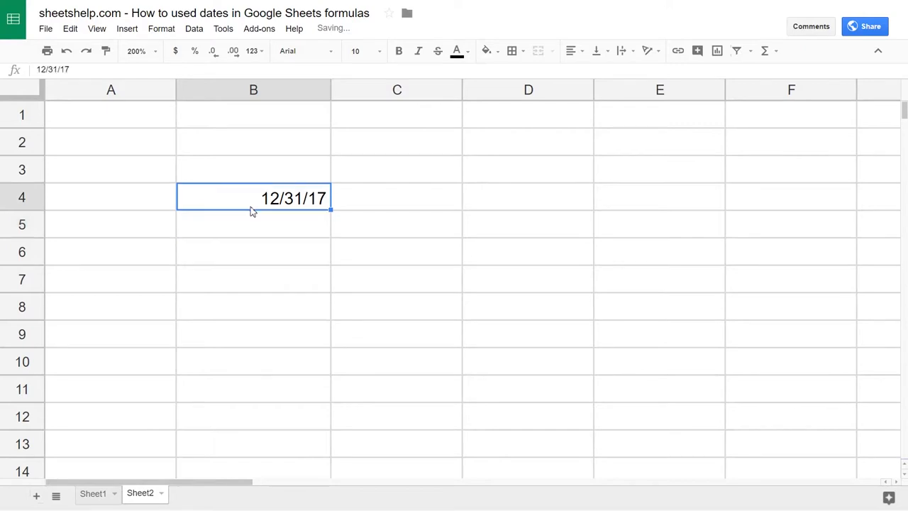
type("12/31")
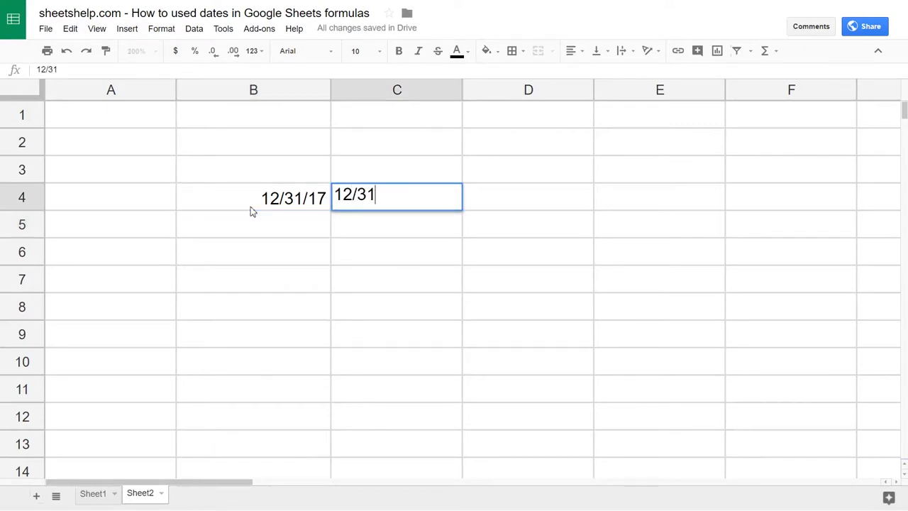
type("16")
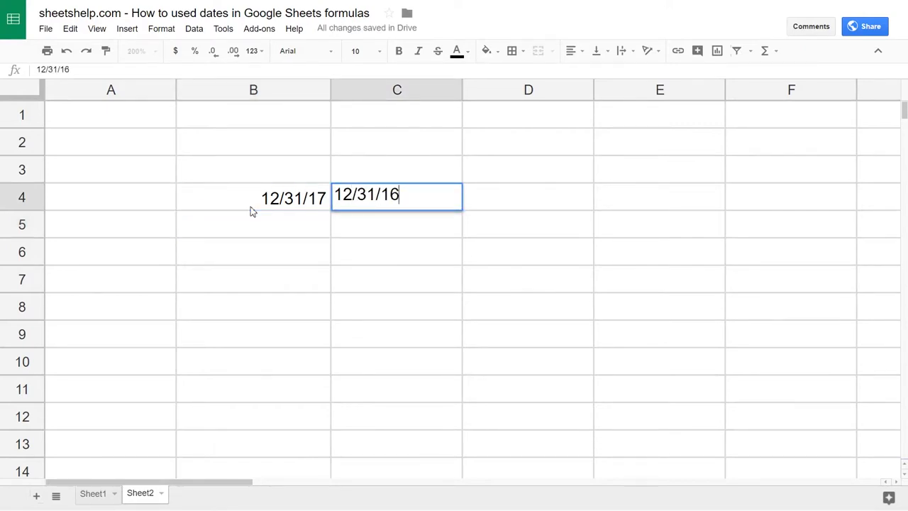
key("Return")
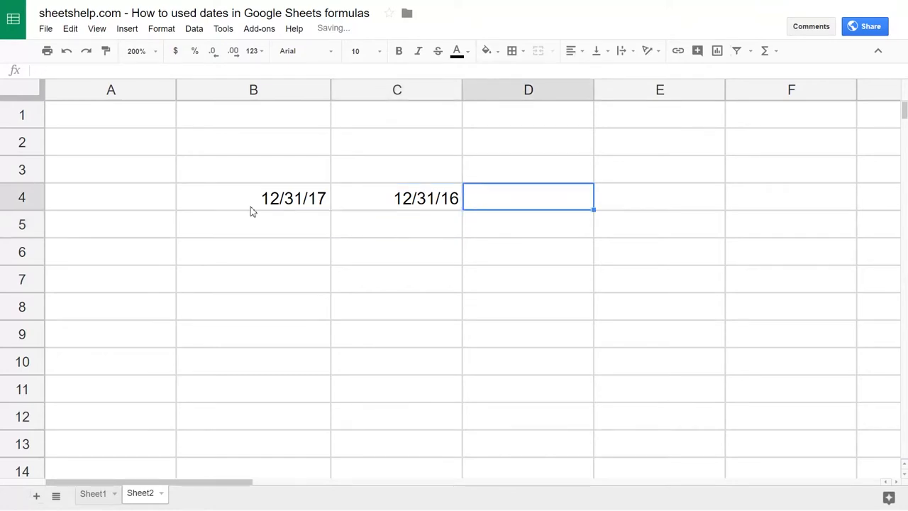
Enter =B4-C4 in D4, giving 365 days, and inspect the three cells
type("=")
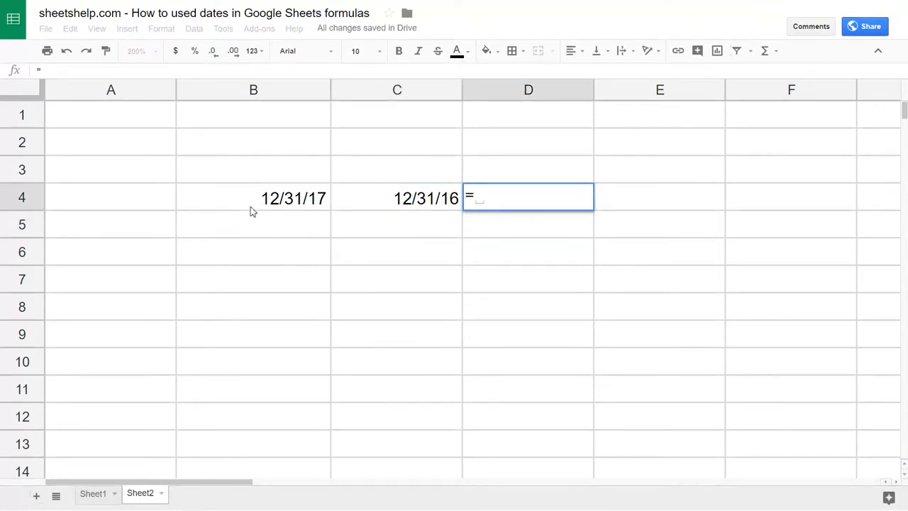
left_click(253, 199)
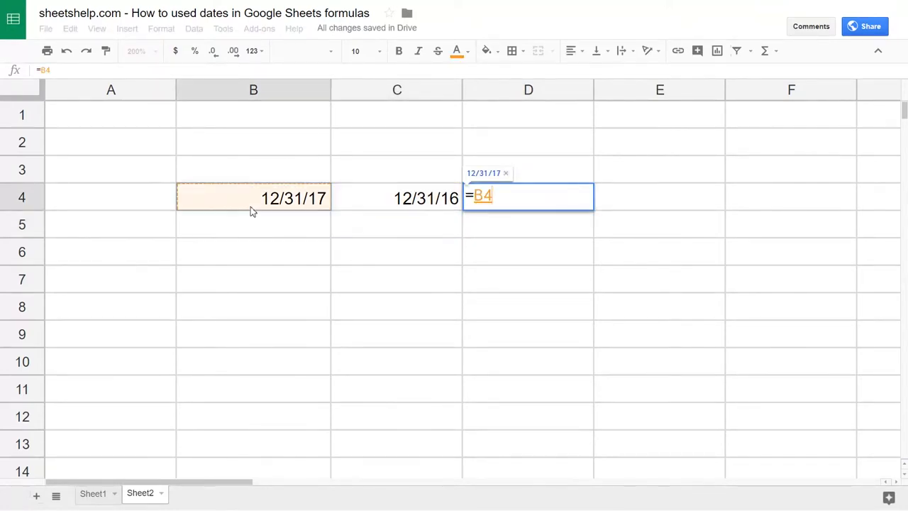
key("Return")
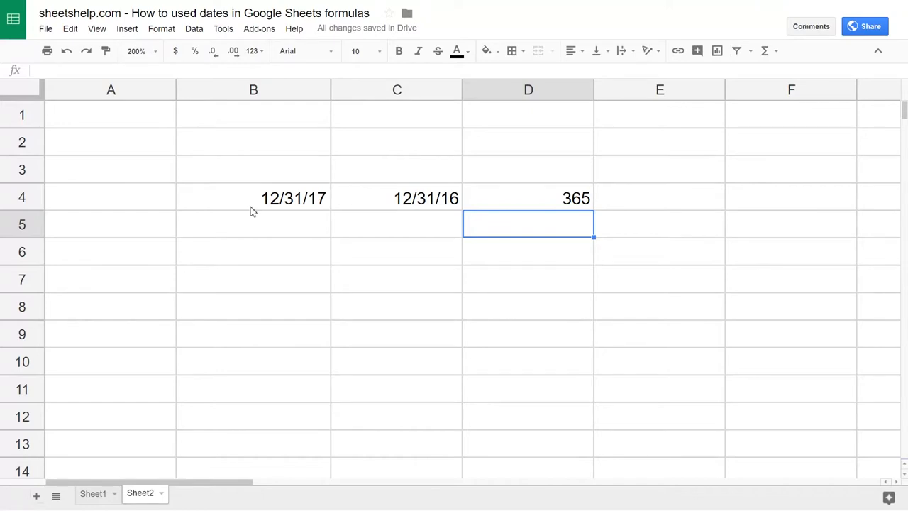
left_click(527, 199)
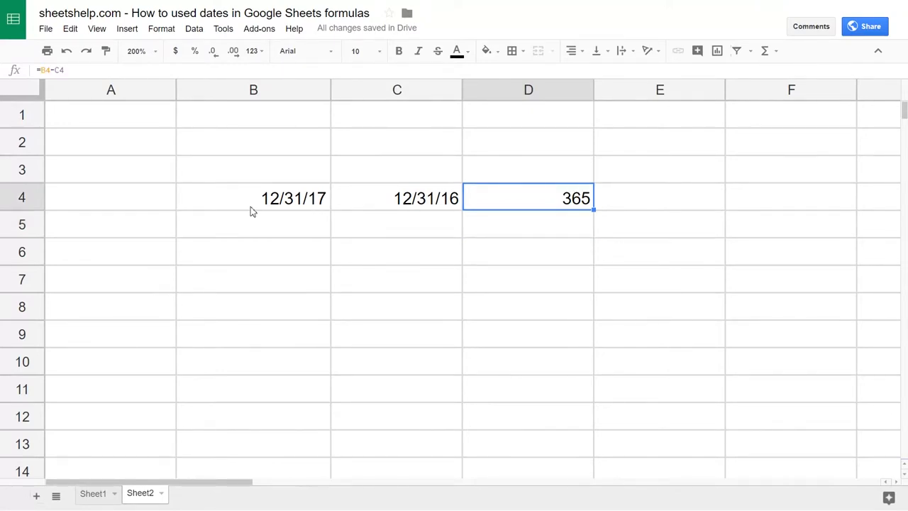
left_click(397, 199)
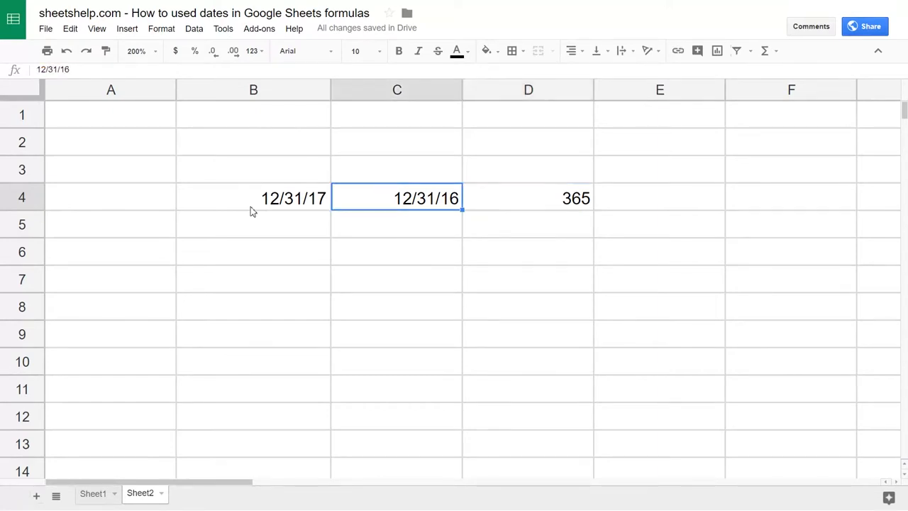
left_click(253, 198)
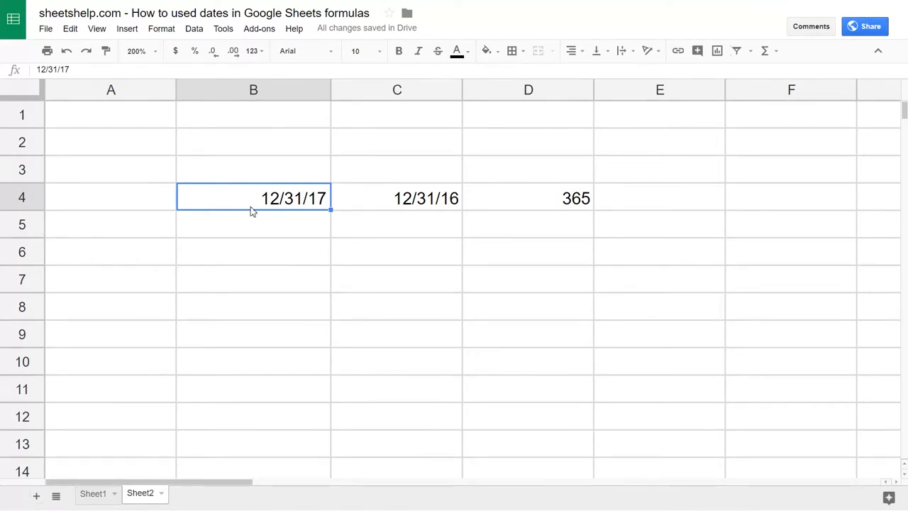
left_click(252, 225)
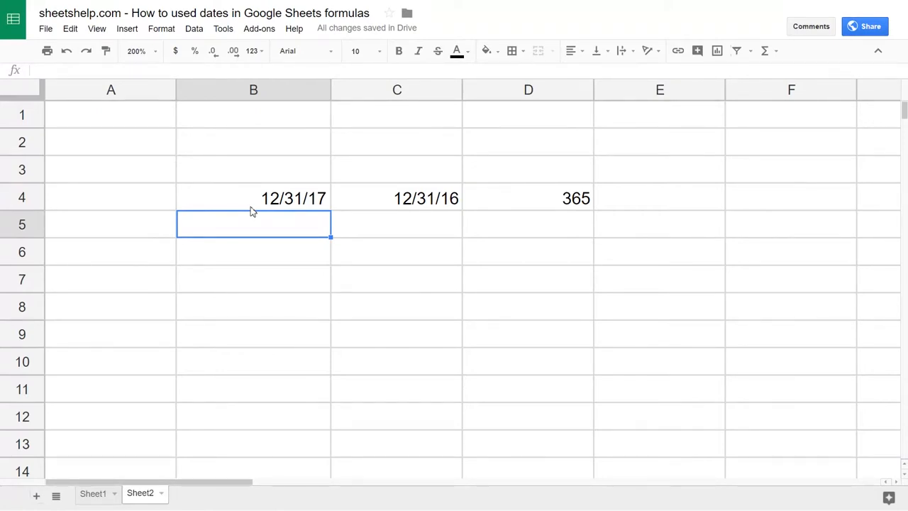
Enter 12/31/17 12:00 AM in B5 and review D4's =B4-C4 formula unchanged
type("12/31/17 12:00 AM")
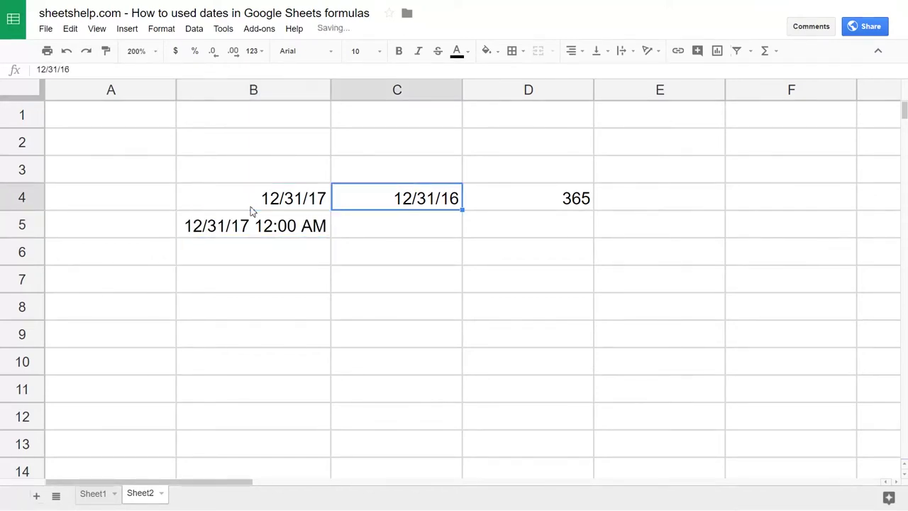
double_click(528, 198)
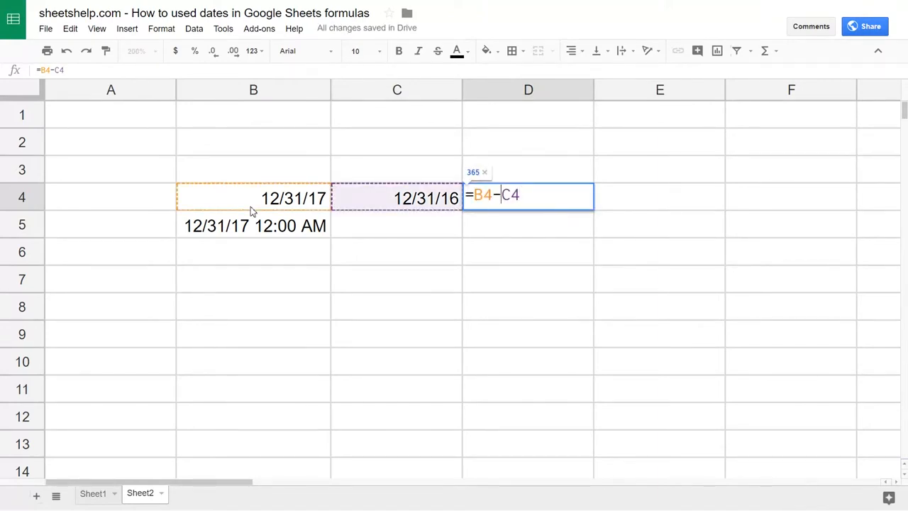
left_click(252, 226)
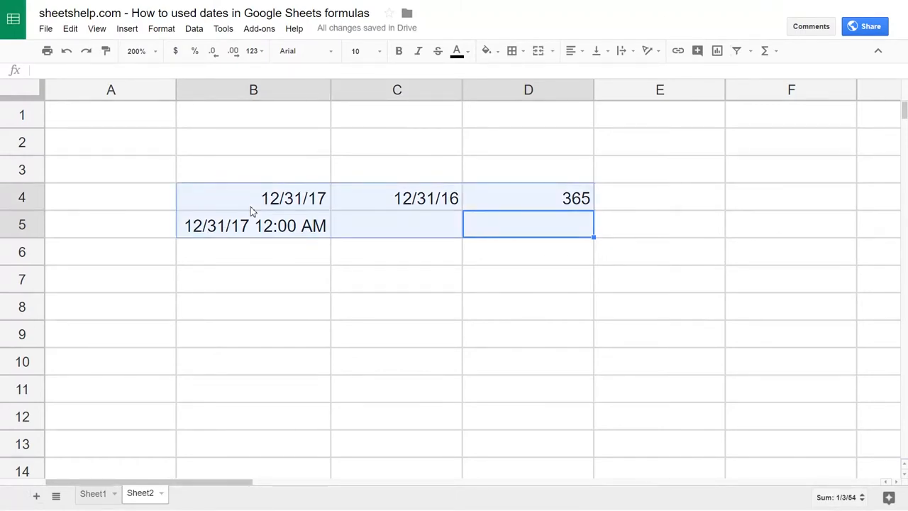
Clear the date examples and enter year/month/day values 2017, 3, 4 and 2015, 5, 2
key("Delete")
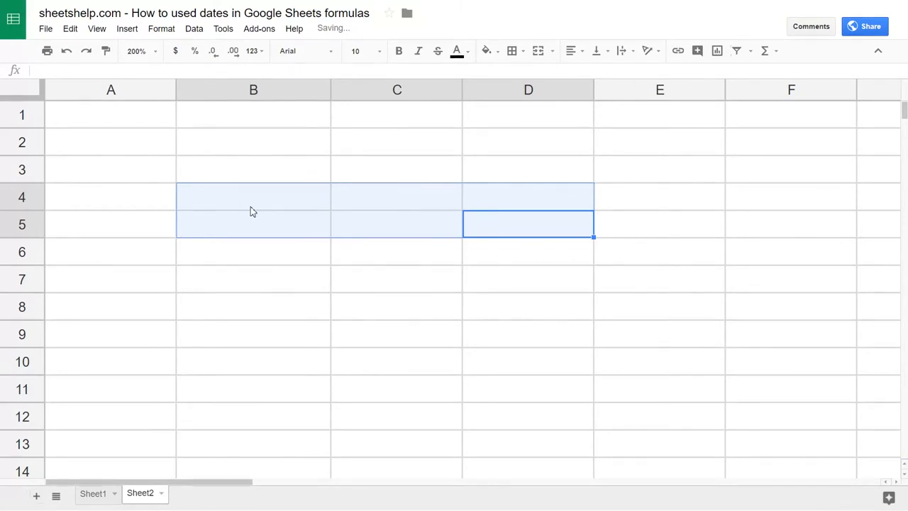
left_click(252, 196)
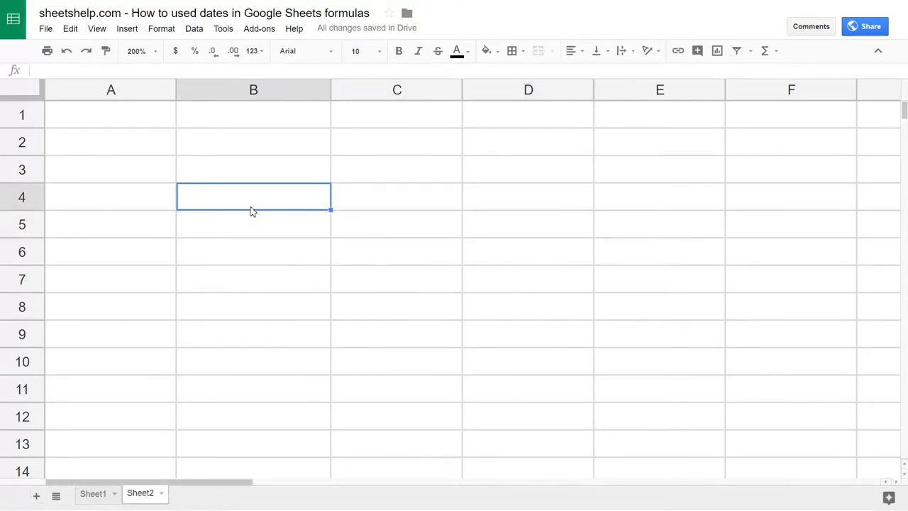
type("2017")
left_click(397, 195)
type("3")
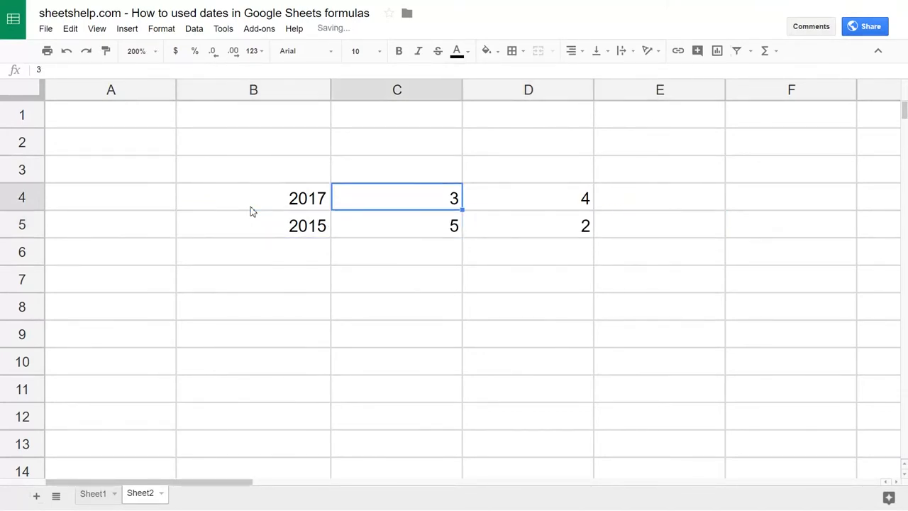
left_click(252, 198)
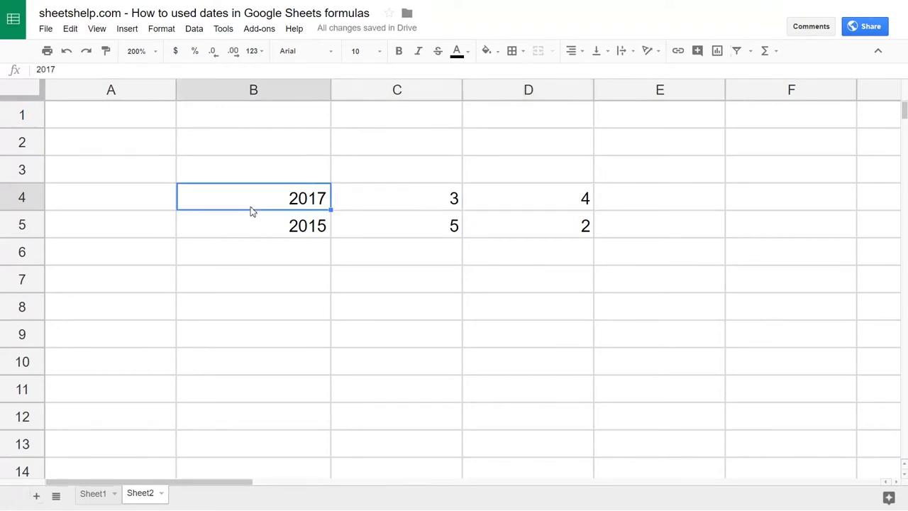
left_click(658, 198)
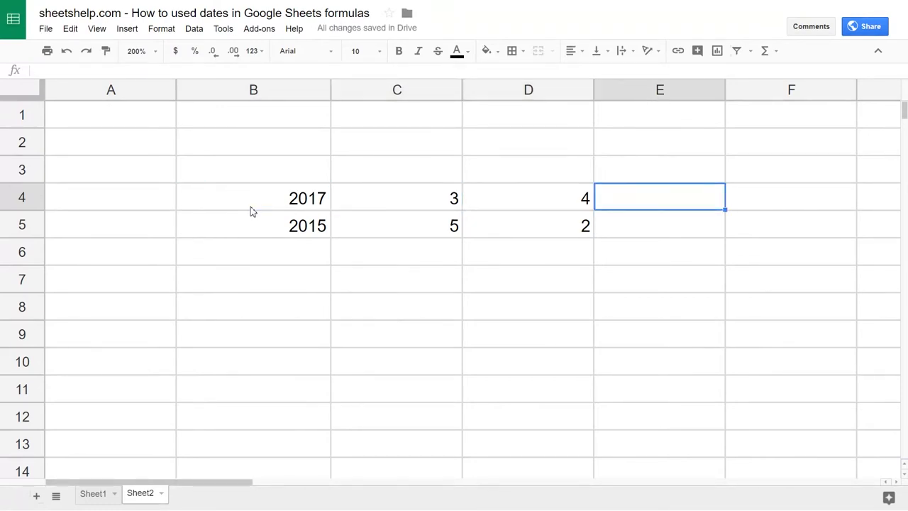
Build =date(B4,C4,D4) in E4 from the year, month and day cells, giving 3/4/2017
type("=date")
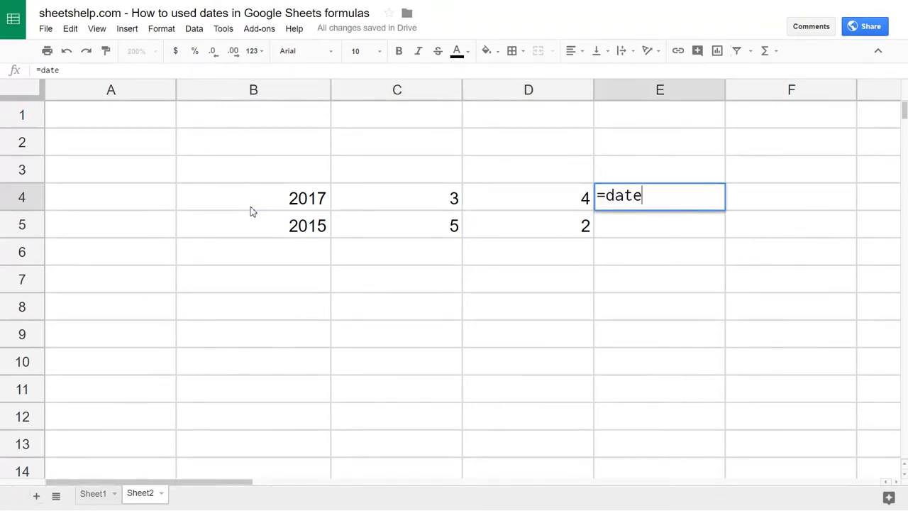
left_click(252, 197)
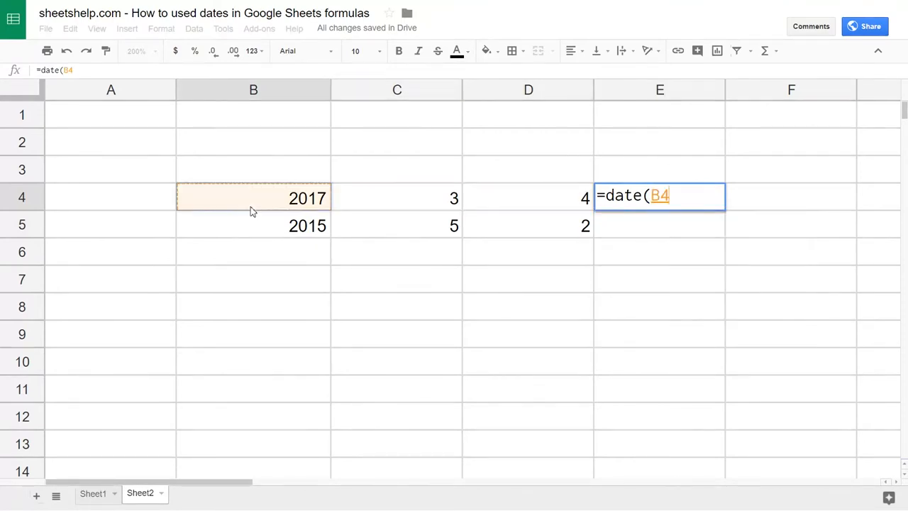
type(",")
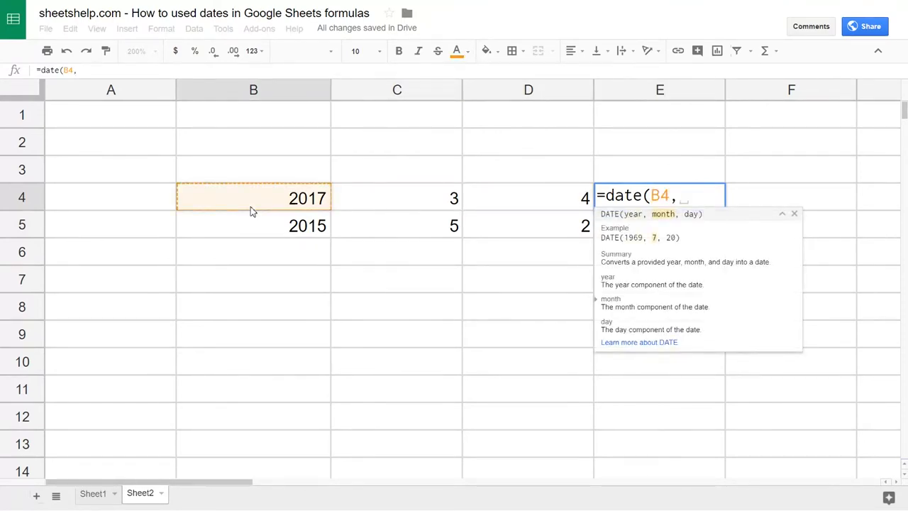
left_click(397, 197)
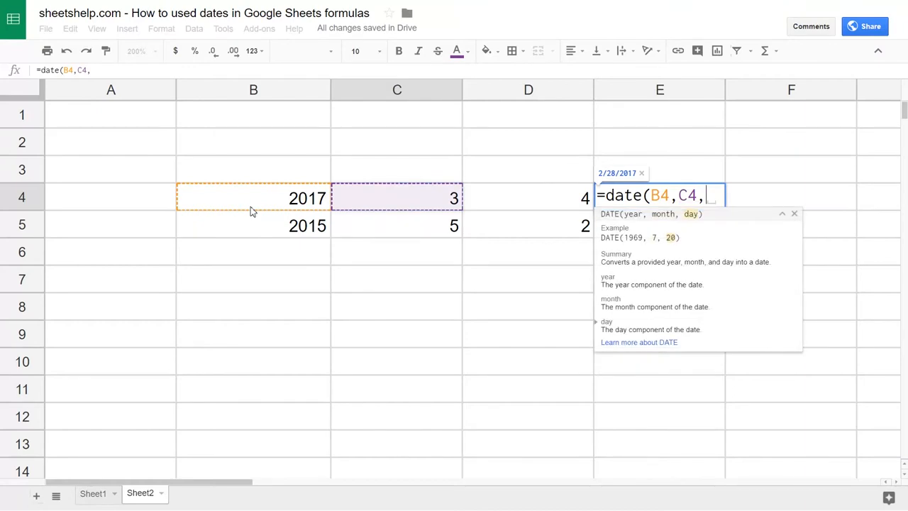
left_click(527, 196)
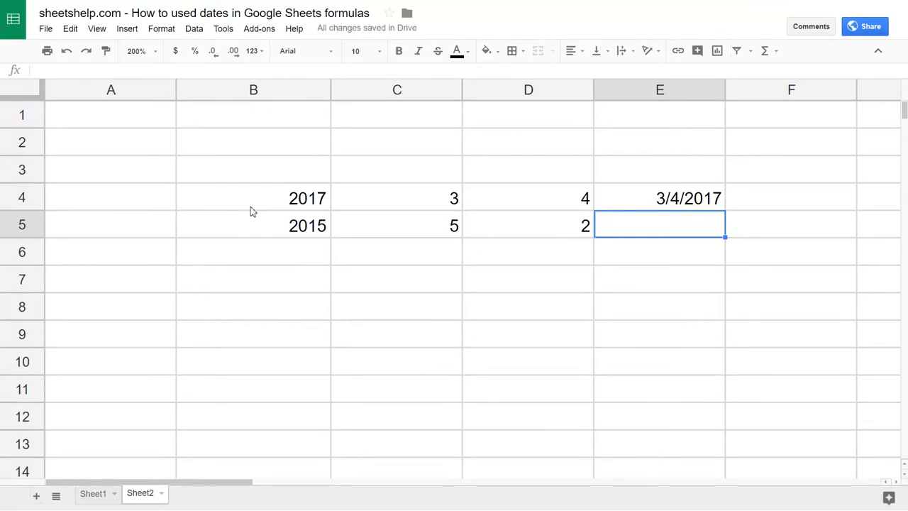
Fill E5 with the row-5 date 5/2/2015
left_click(658, 199)
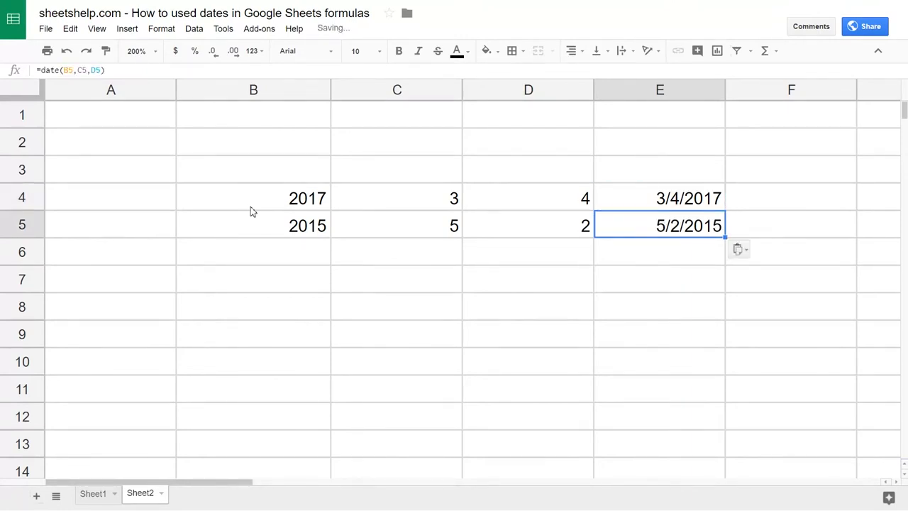
key("Delete")
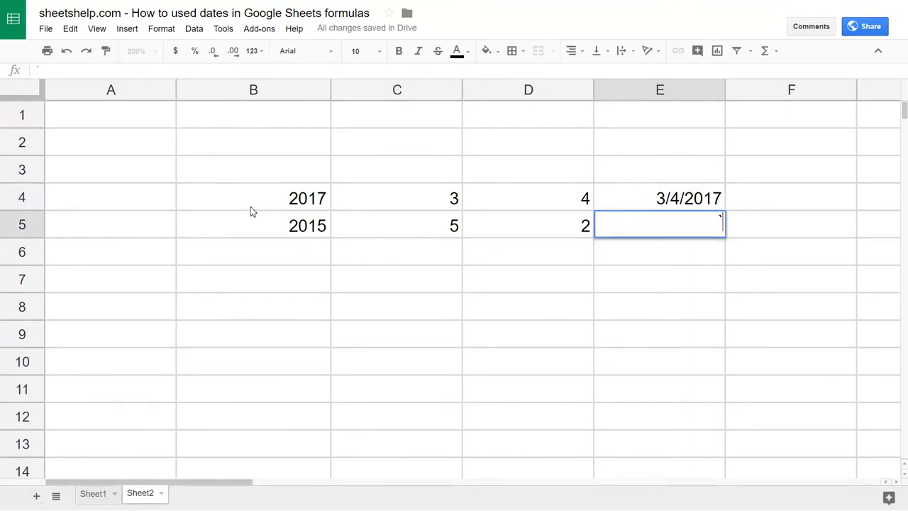
type("5/2/2015")
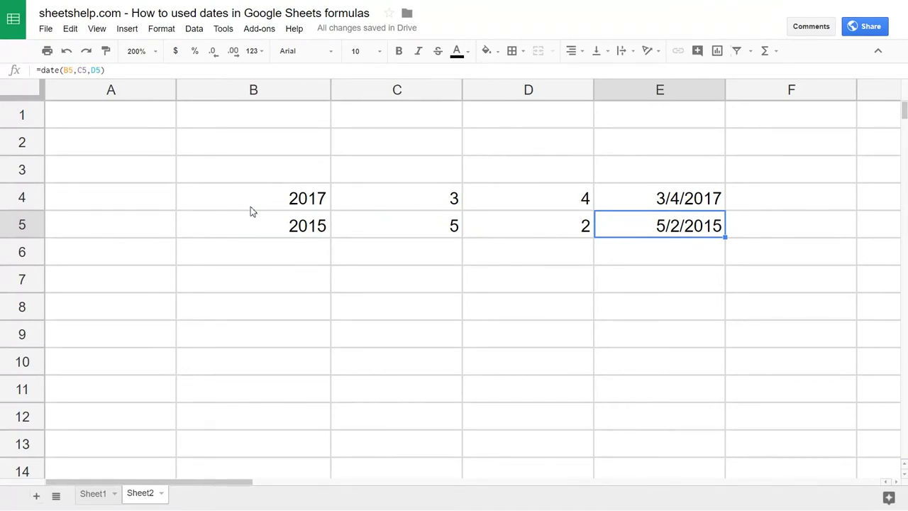
Change E4 to =date(B4,C4,D4)-now(), giving -244.6155978 days
left_click(658, 198)
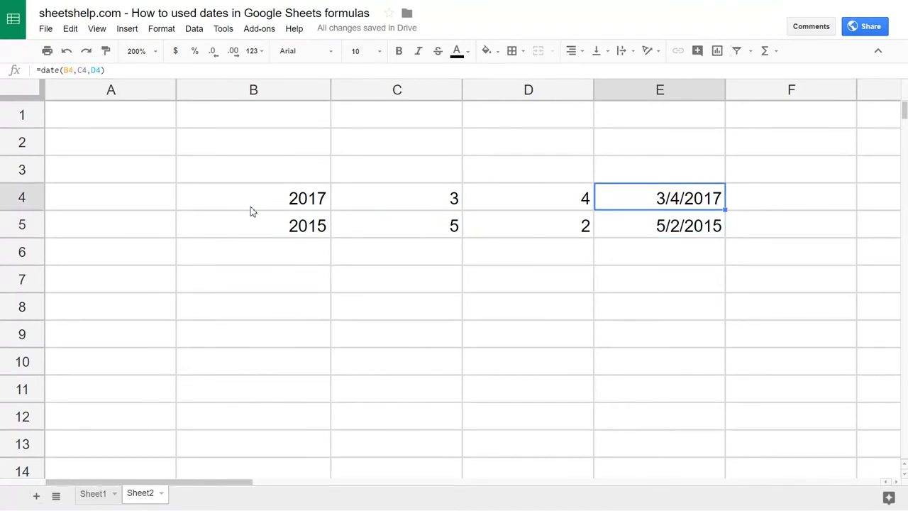
double_click(658, 198)
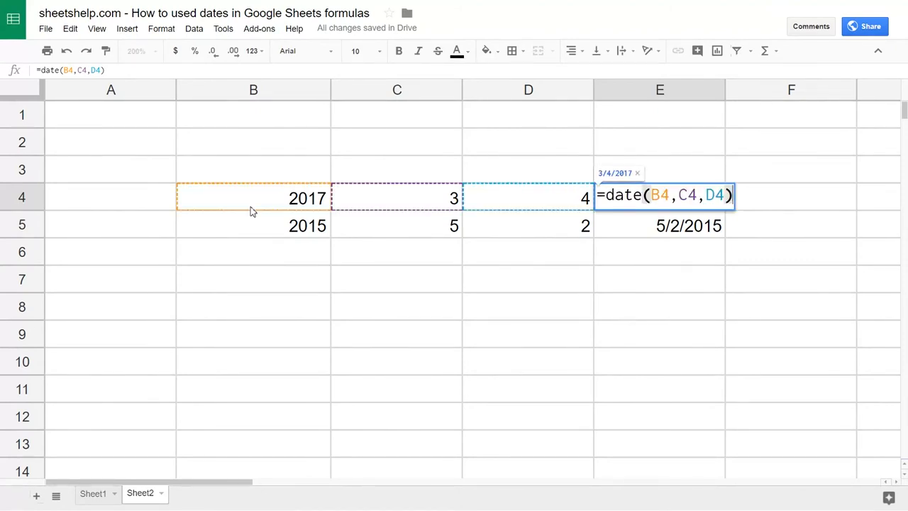
type("-")
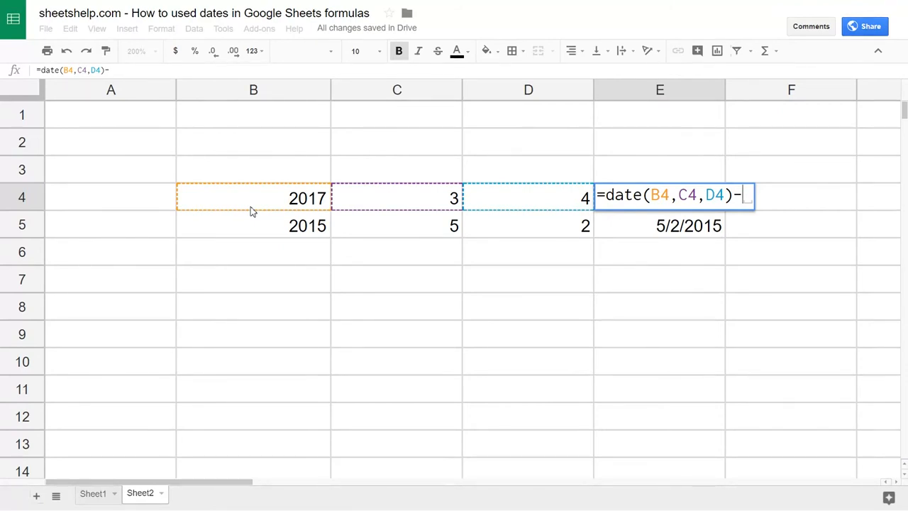
type("now")
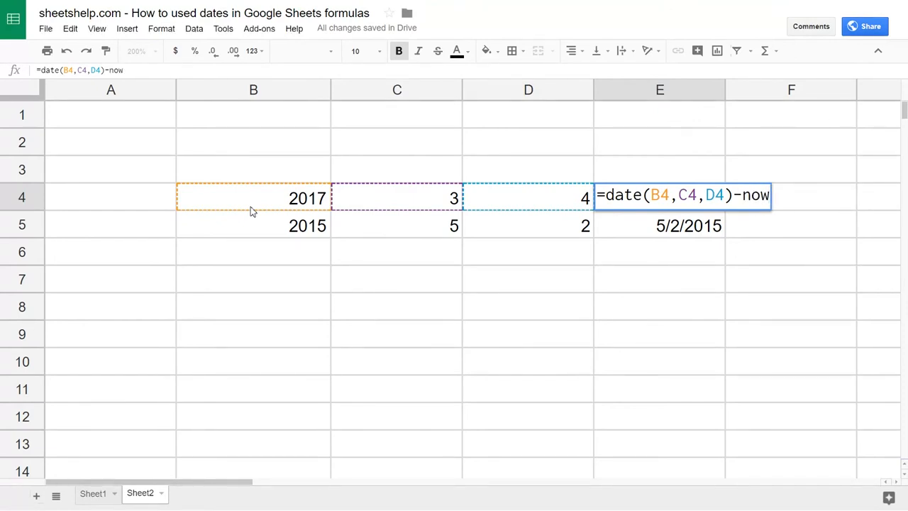
type("(")
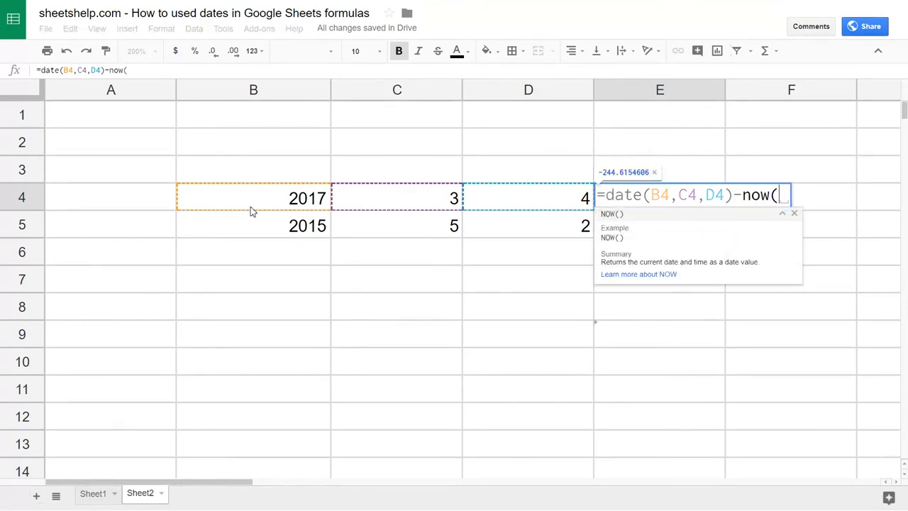
type(")")
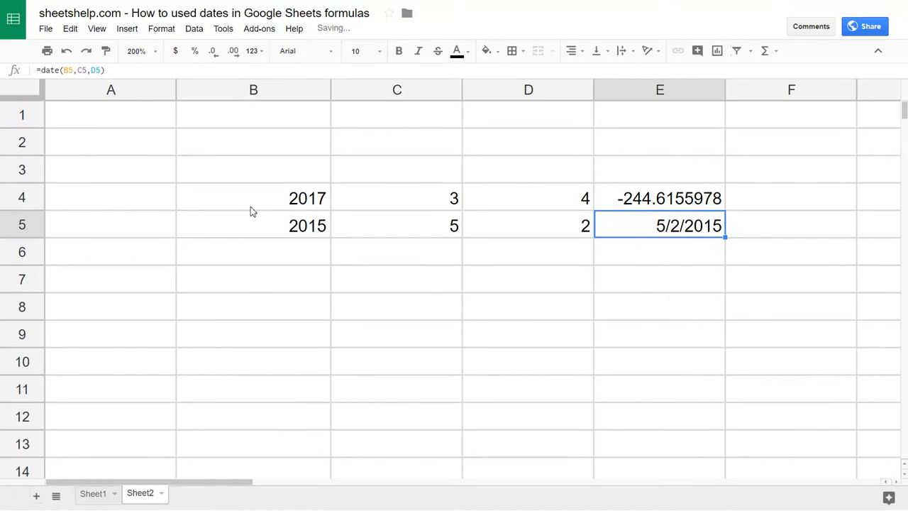
left_click(660, 199)
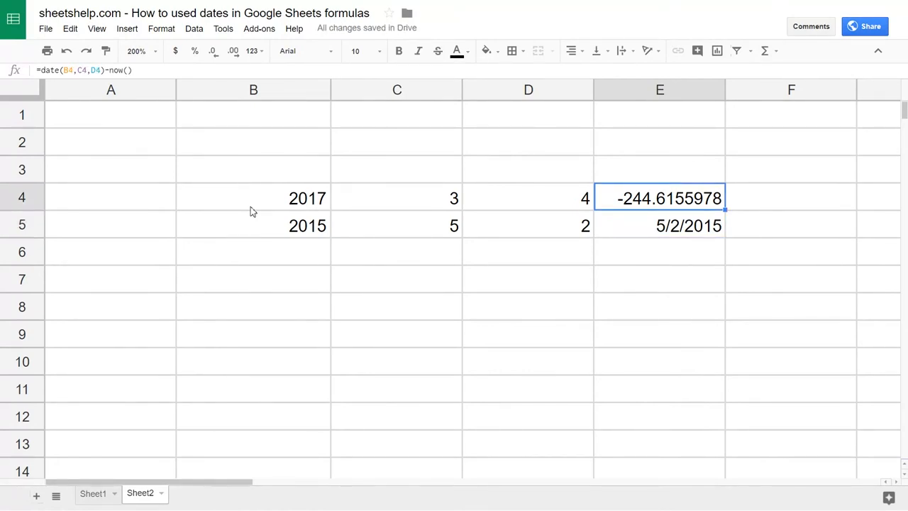
Replace now() with today() in E4 so it shows the whole number -244
double_click(660, 198)
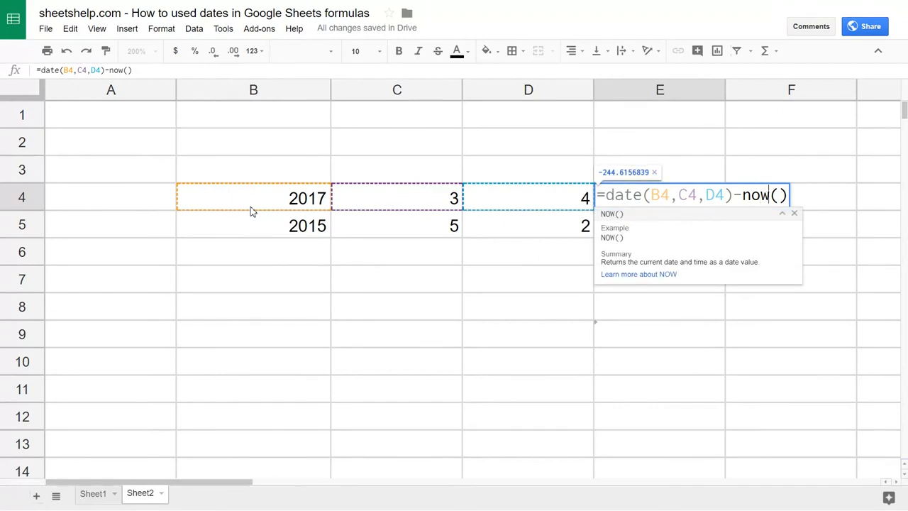
type("toda")
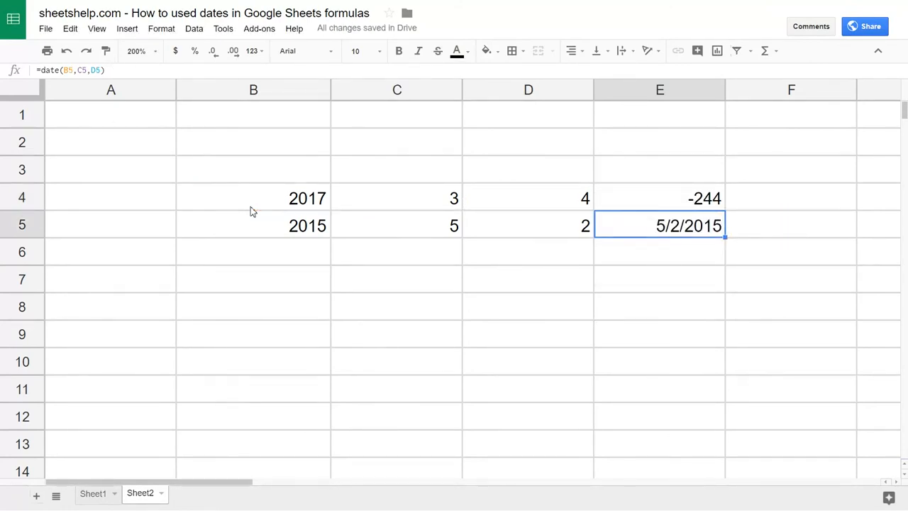
left_click(527, 226)
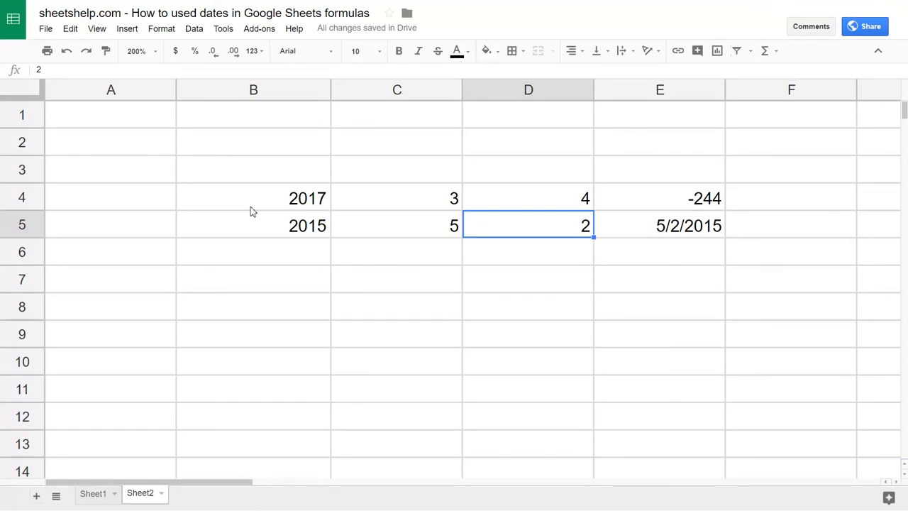
left_click(397, 251)
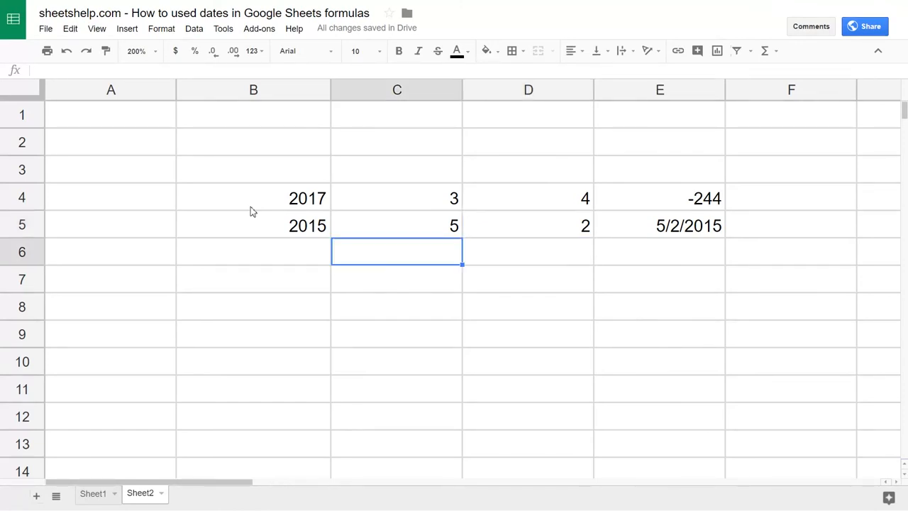